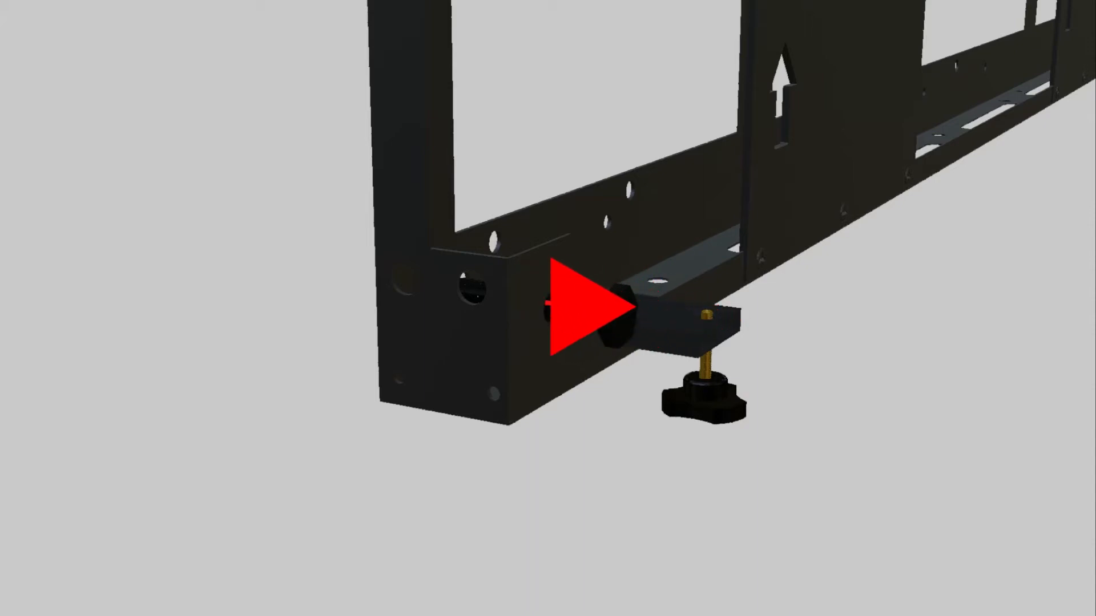
- Advance the animation past the red arrow to reveal the Z bolt in the lower rail
click(591, 307)
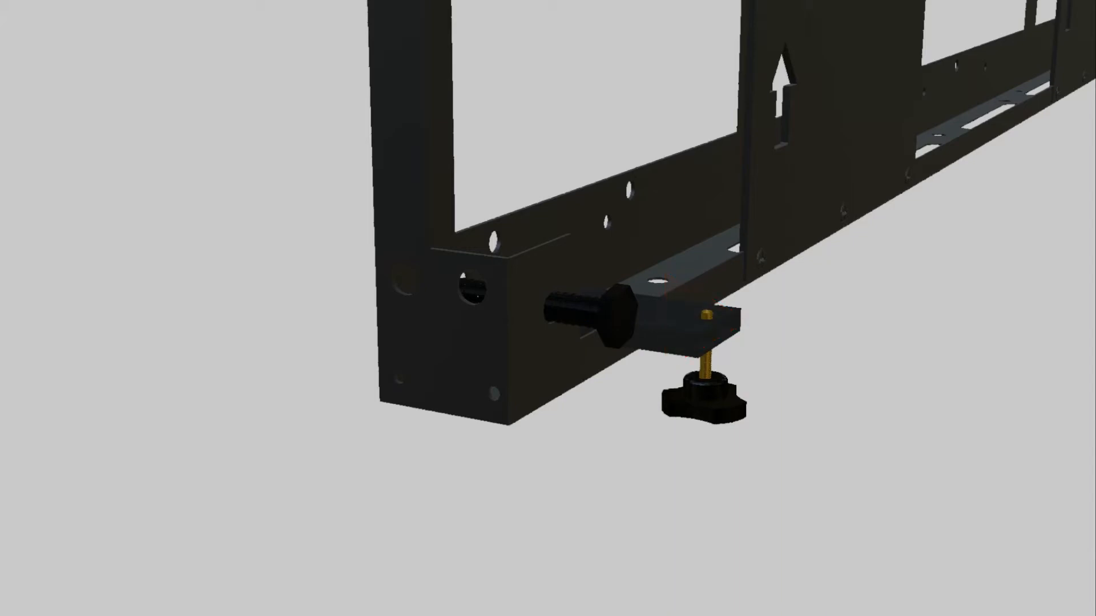